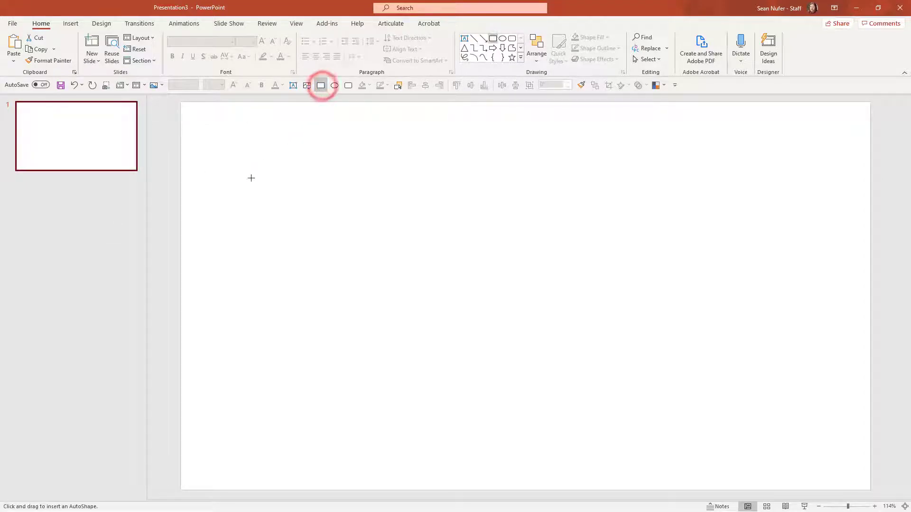
# Draw a blue rectangle and duplicate it to sit to its right.
pyautogui.moveTo(250, 177); pyautogui.dragTo(469, 371)
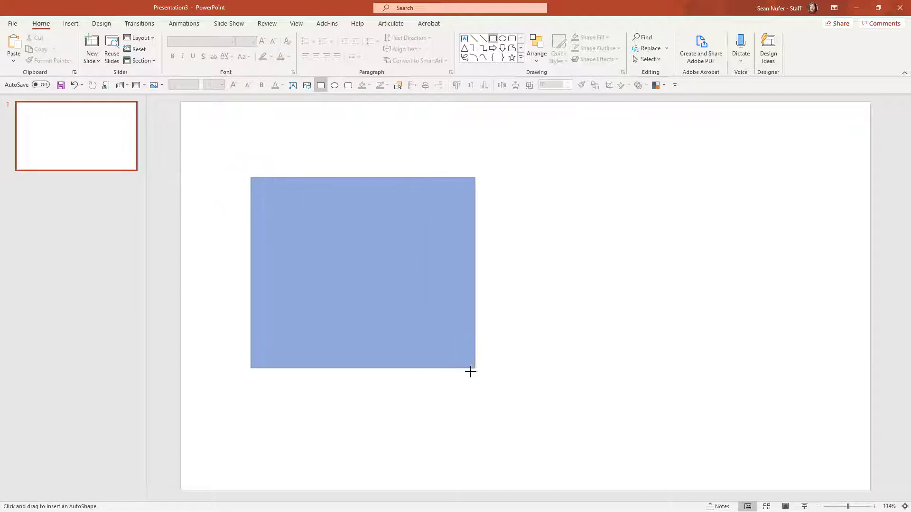
pyautogui.press('ctrl+d')
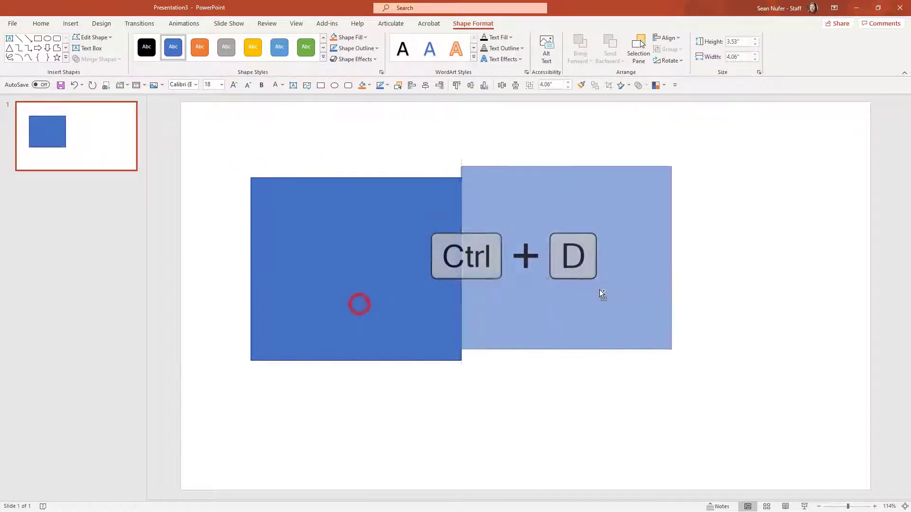
pyautogui.press('ctrl+d')
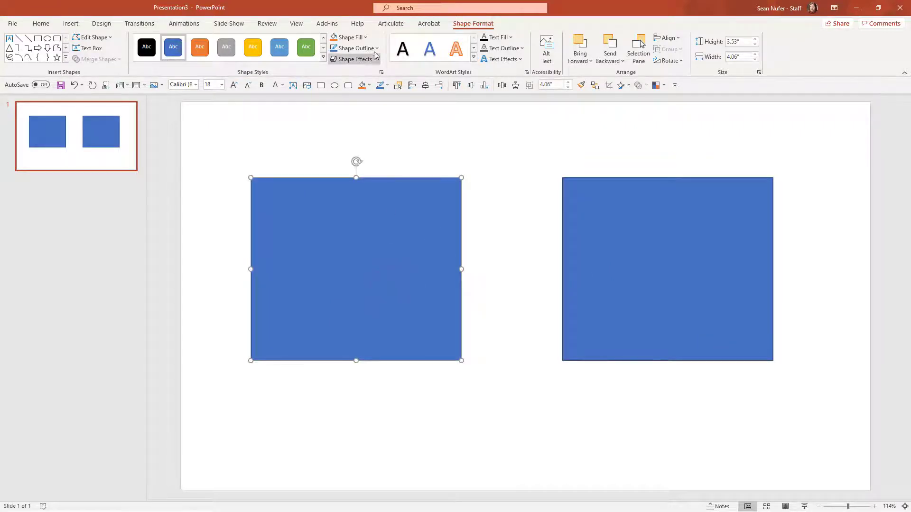
# Give the left rectangle a white inset border shape style.
pyautogui.click(353, 49)
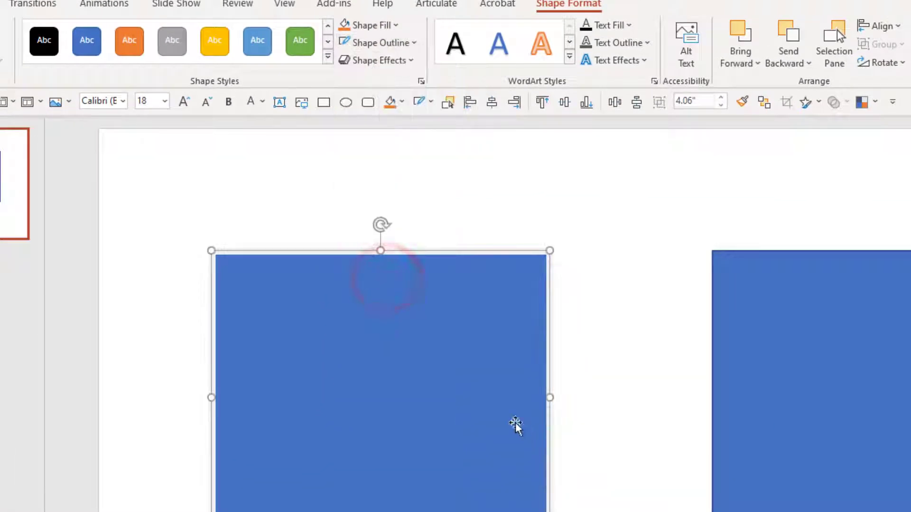
pyautogui.click(376, 60)
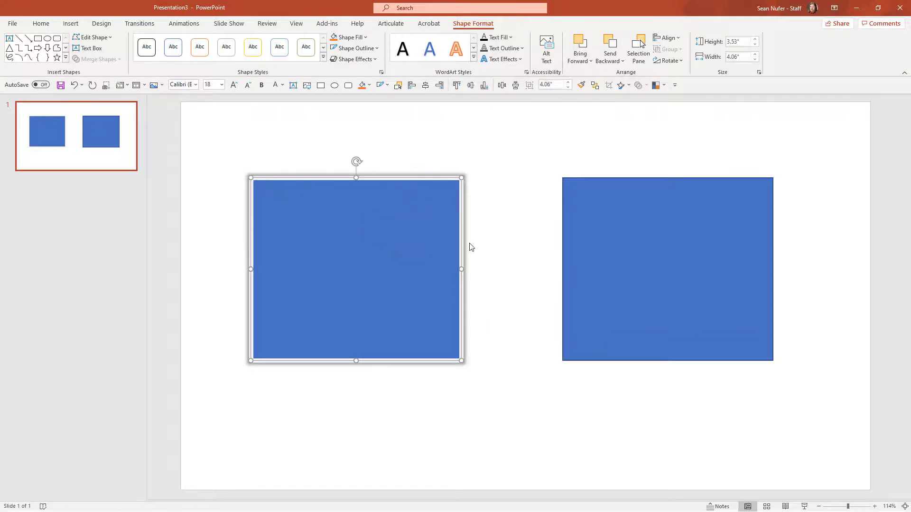
# Replace the right rectangle with a small square, circle, three-quarter pie and star.
pyautogui.click(40, 23)
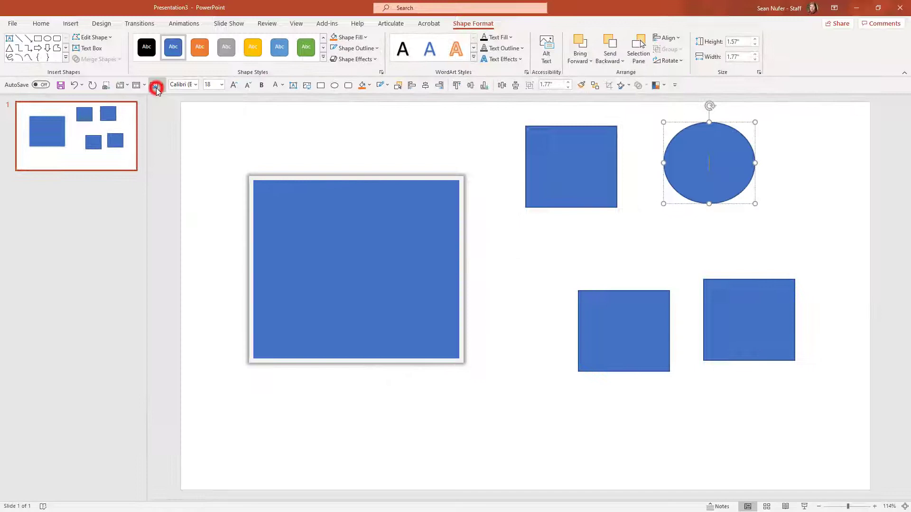
pyautogui.click(623, 330)
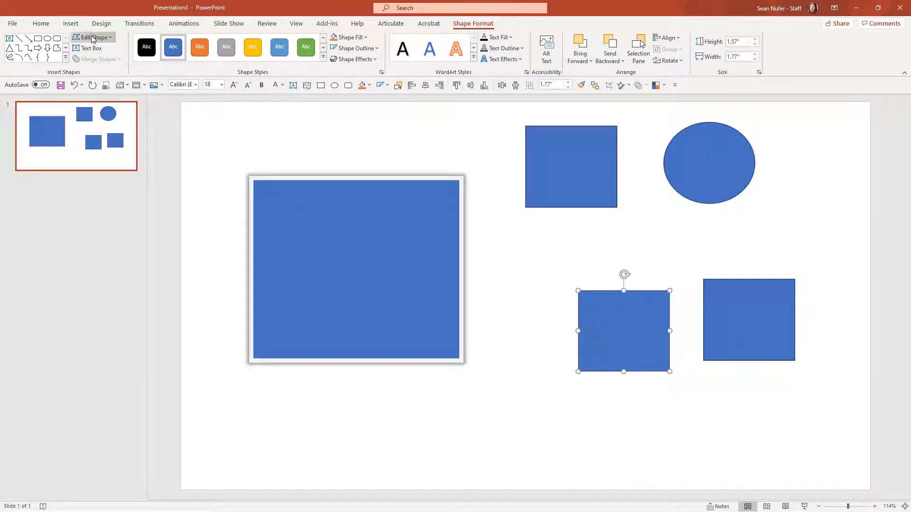
pyautogui.click(93, 37)
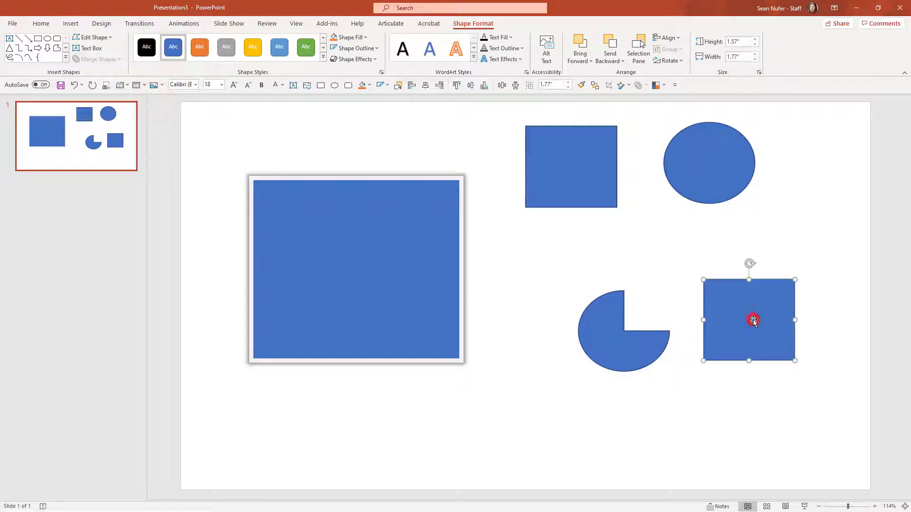
pyautogui.click(93, 37)
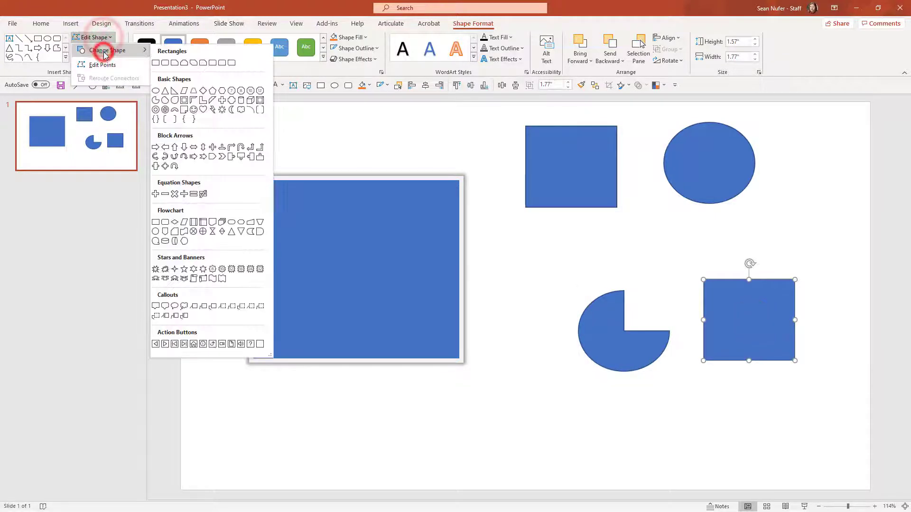
pyautogui.click(184, 268)
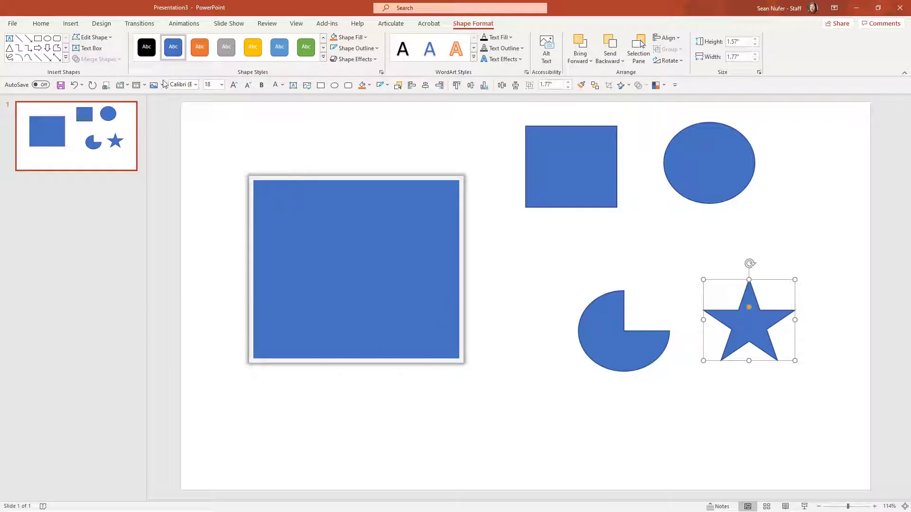
# Format-paint the large rectangle's white border onto the square, star and circle.
pyautogui.click(329, 250)
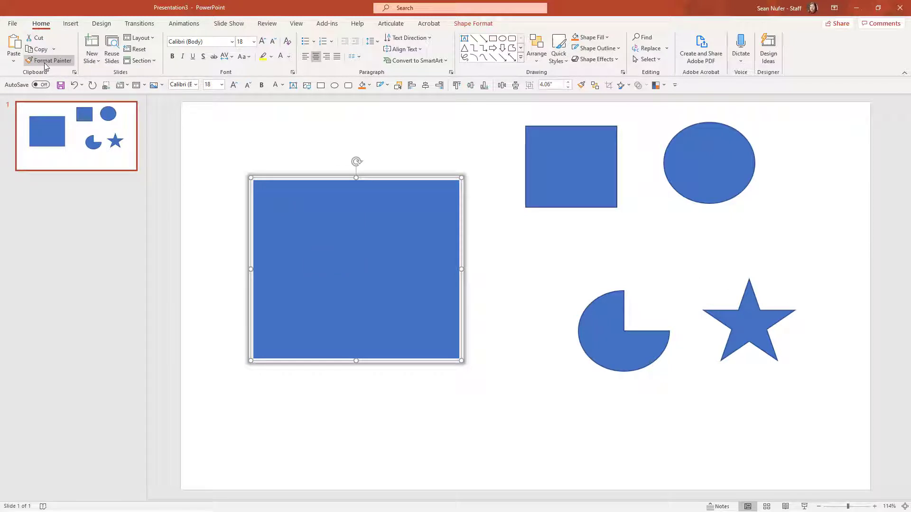
pyautogui.moveTo(53, 60)
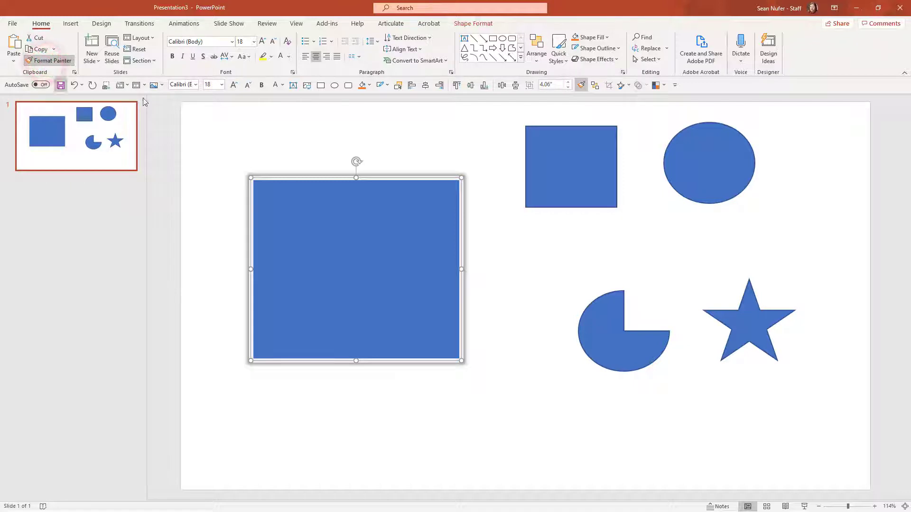
pyautogui.moveTo(370, 153)
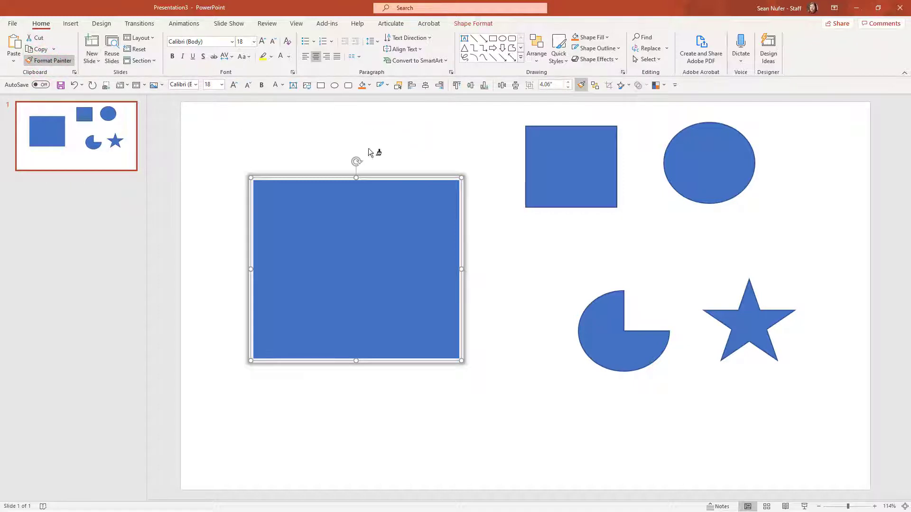
pyautogui.click(570, 166)
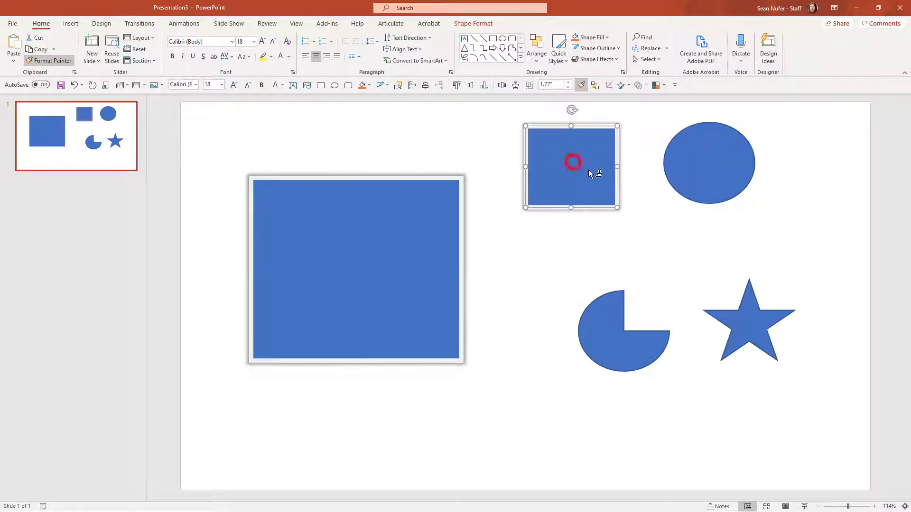
pyautogui.click(749, 316)
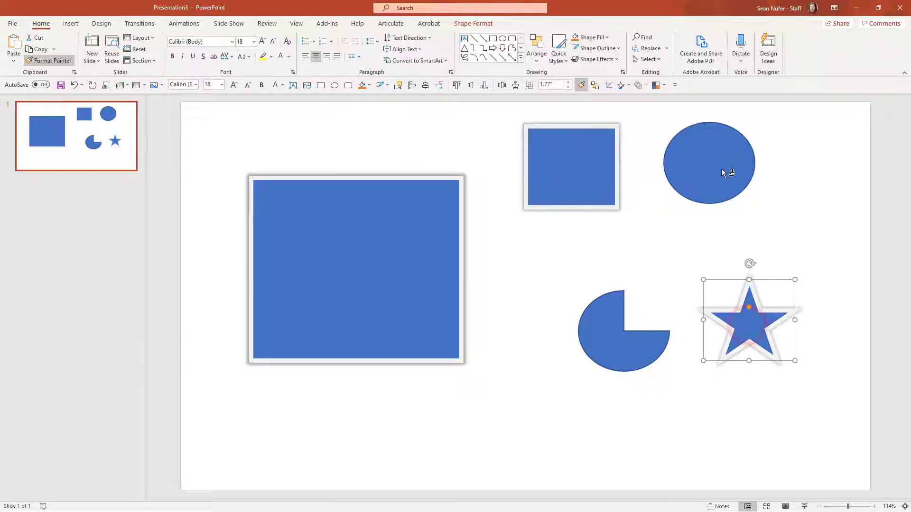
pyautogui.click(707, 163)
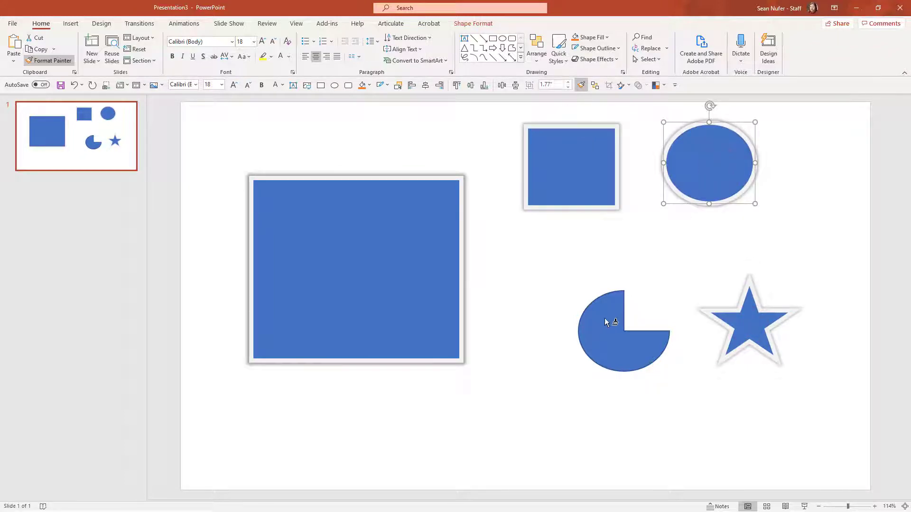
pyautogui.moveTo(91, 46)
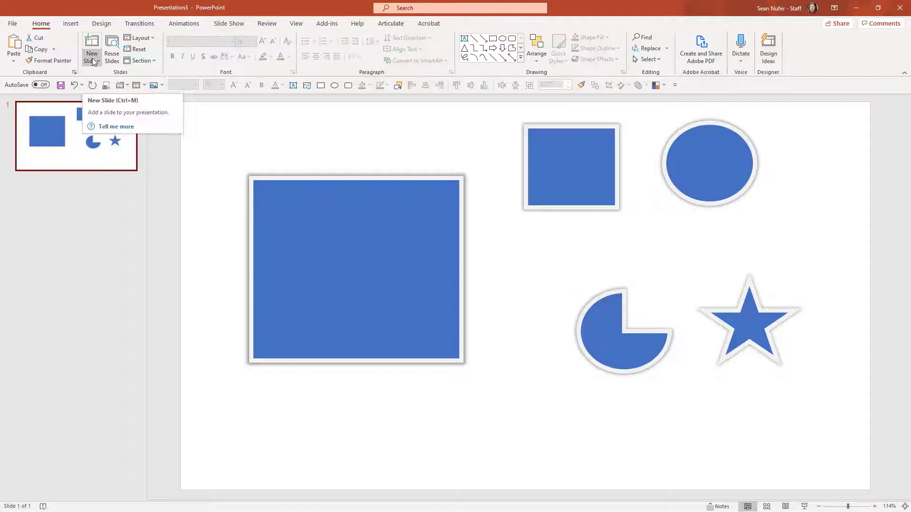
# Add a second slide with bee and woman-in-rain stock photos placed side by side.
pyautogui.click(91, 46)
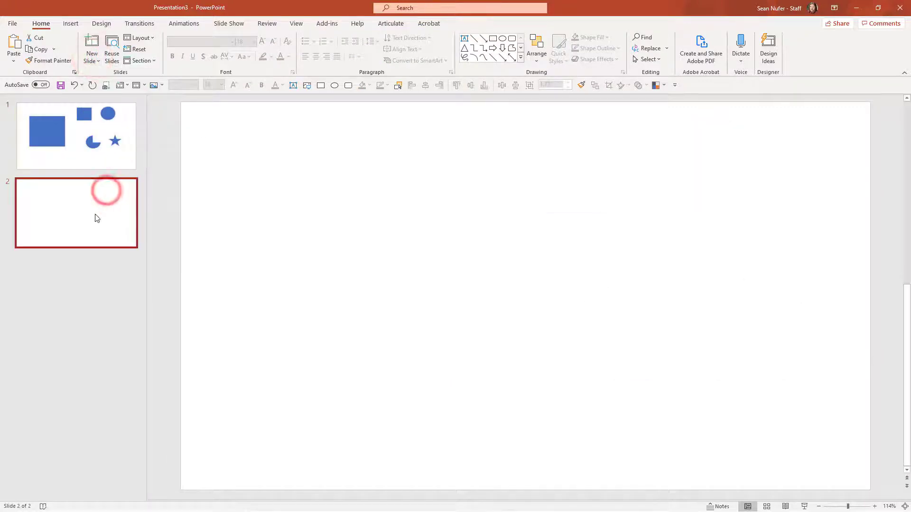
pyautogui.click(70, 23)
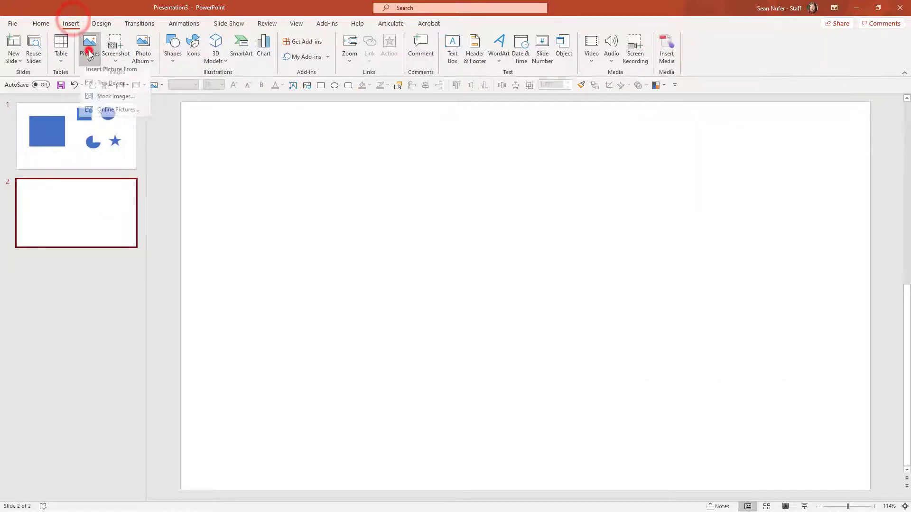
pyautogui.click(114, 96)
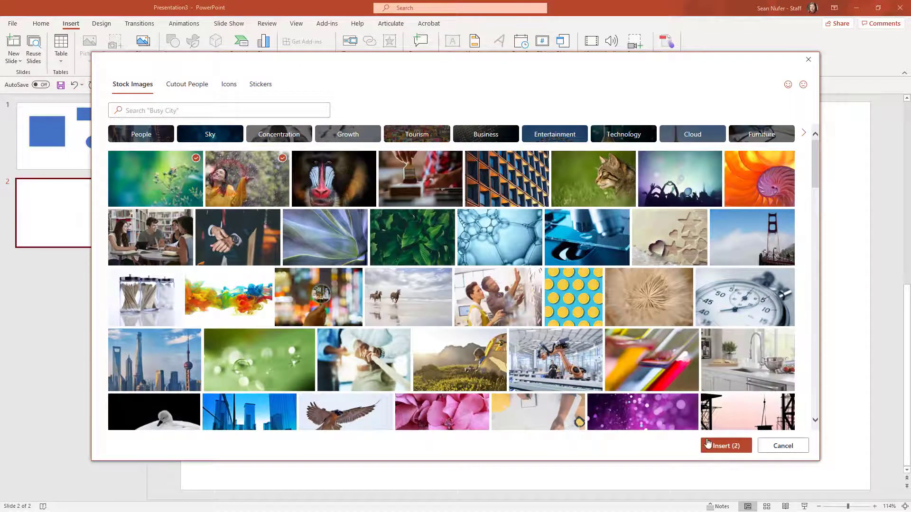
pyautogui.click(721, 446)
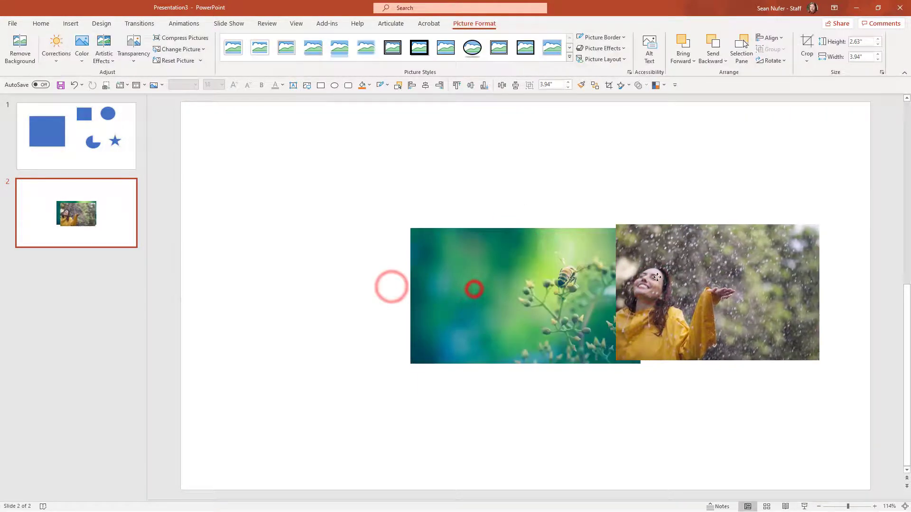
pyautogui.moveTo(511, 293); pyautogui.dragTo(378, 285)
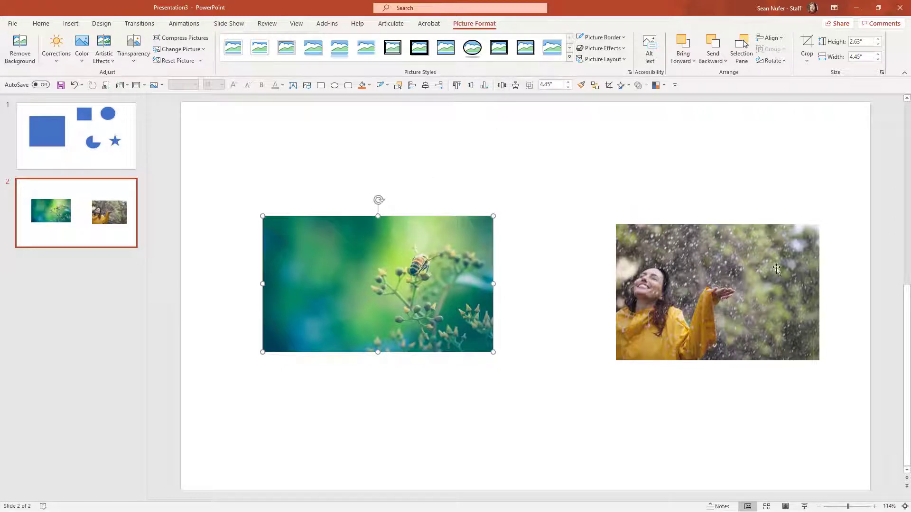
# Give the bee photo a thick dashed dark-blue sketched border.
pyautogui.click(602, 37)
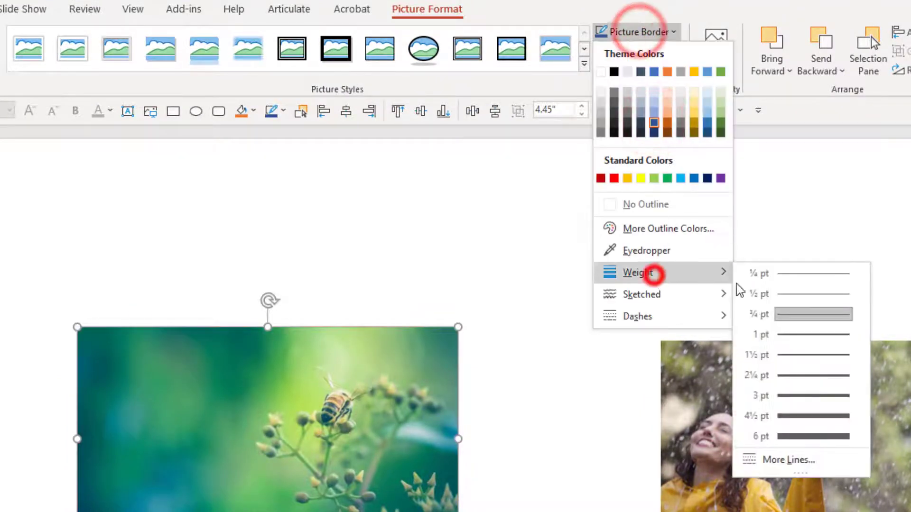
pyautogui.moveTo(642, 294)
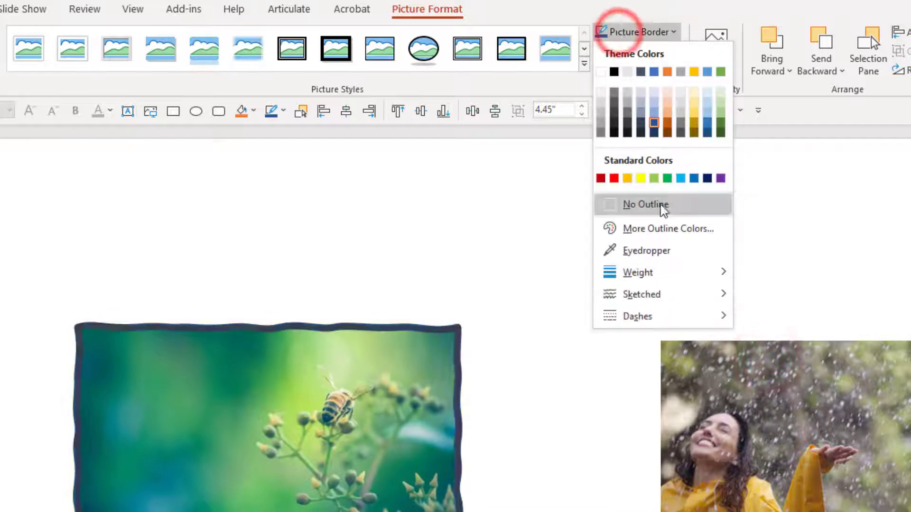
pyautogui.click(629, 292)
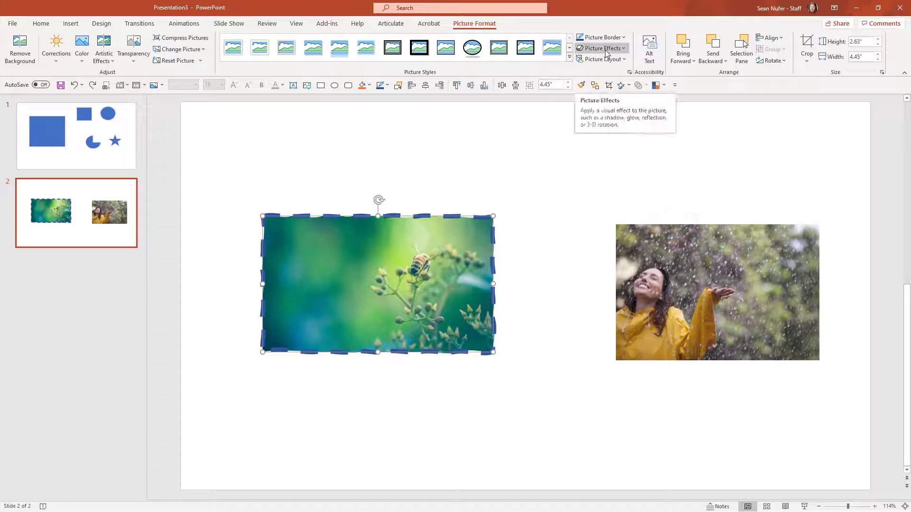
pyautogui.click(600, 49)
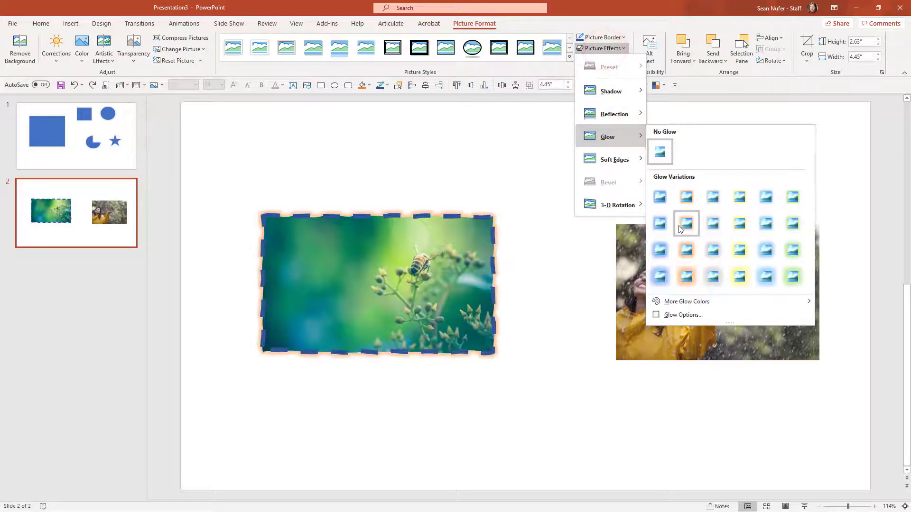
# Add an orange glow and a tight reflection under the bee photo.
pyautogui.click(686, 224)
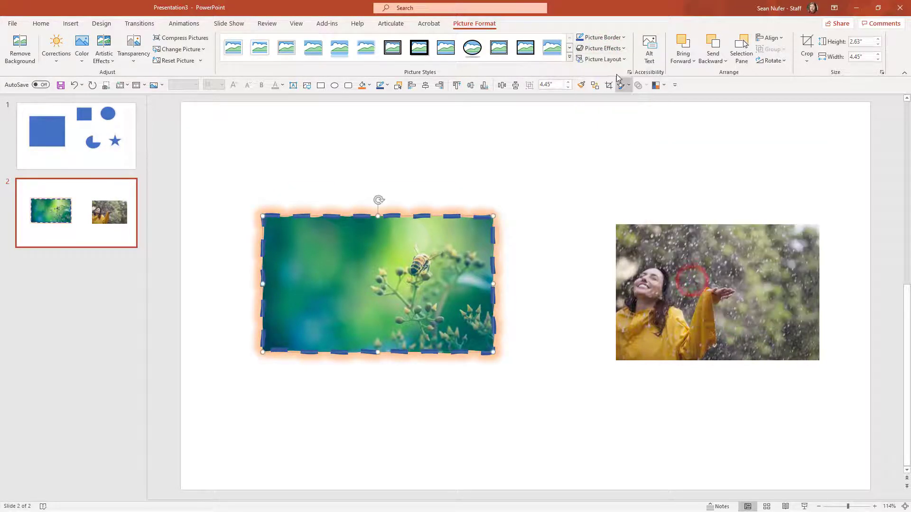
pyautogui.click(602, 49)
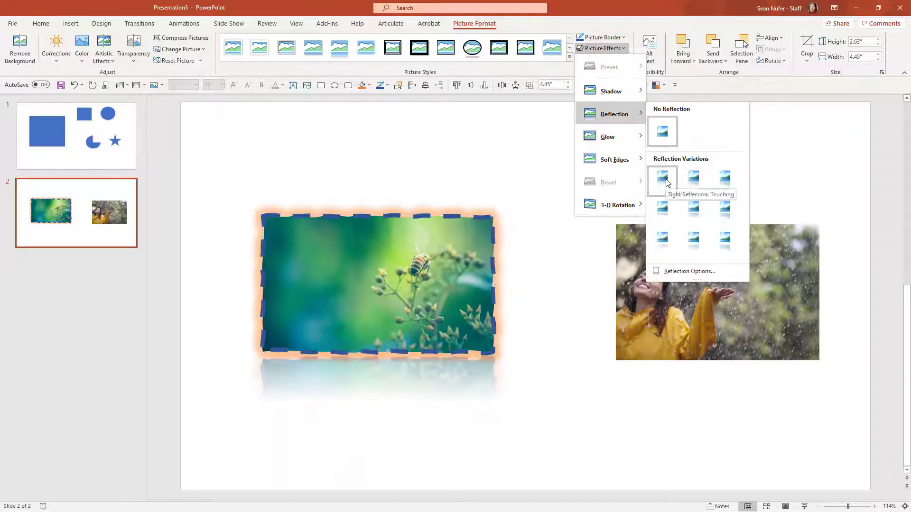
pyautogui.click(522, 311)
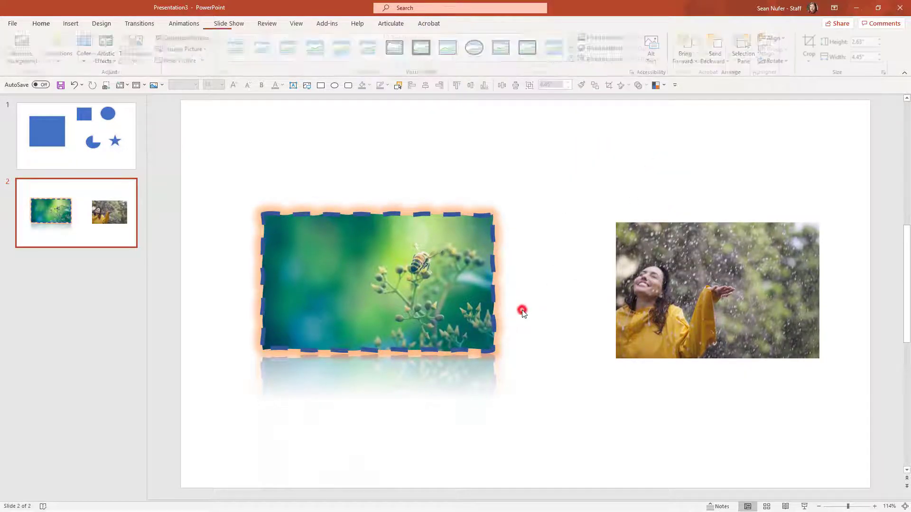
# Format-paint the bee photo's look onto the rain photo.
pyautogui.click(41, 23)
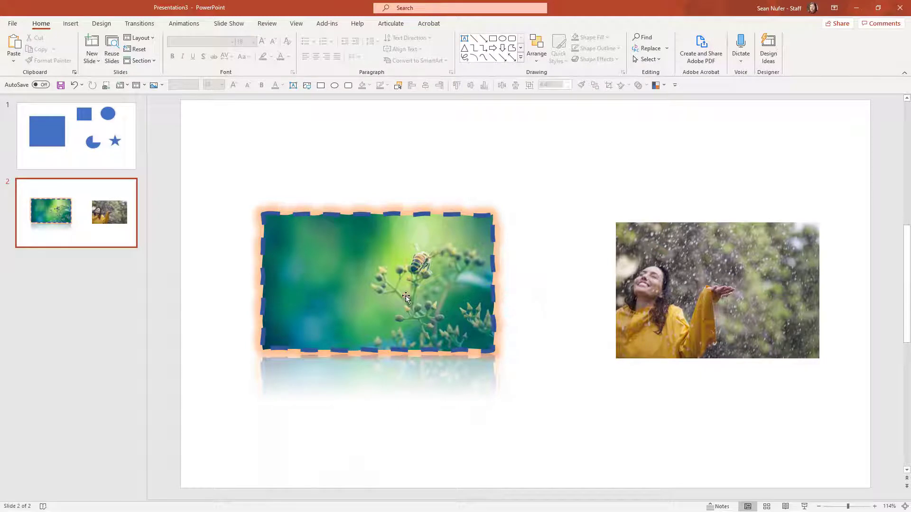
pyautogui.click(378, 281)
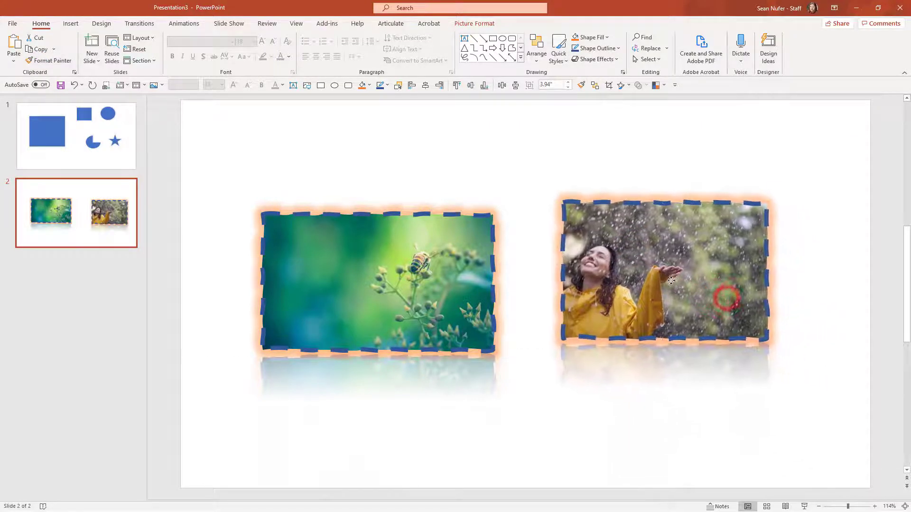
pyautogui.click(662, 279)
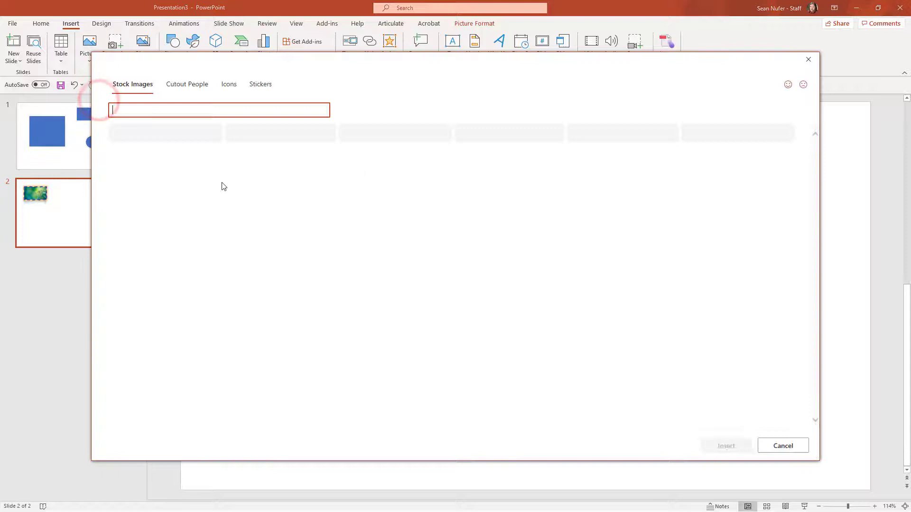
# Insert lemon and kitchen photos, a presenter cutout, a head-with-brain icon and a cat sticker.
pyautogui.click(137, 178)
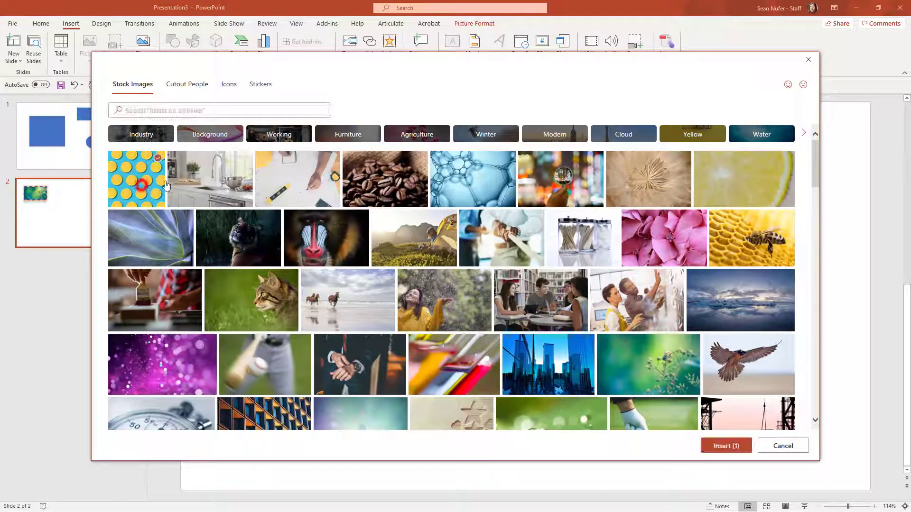
pyautogui.click(187, 84)
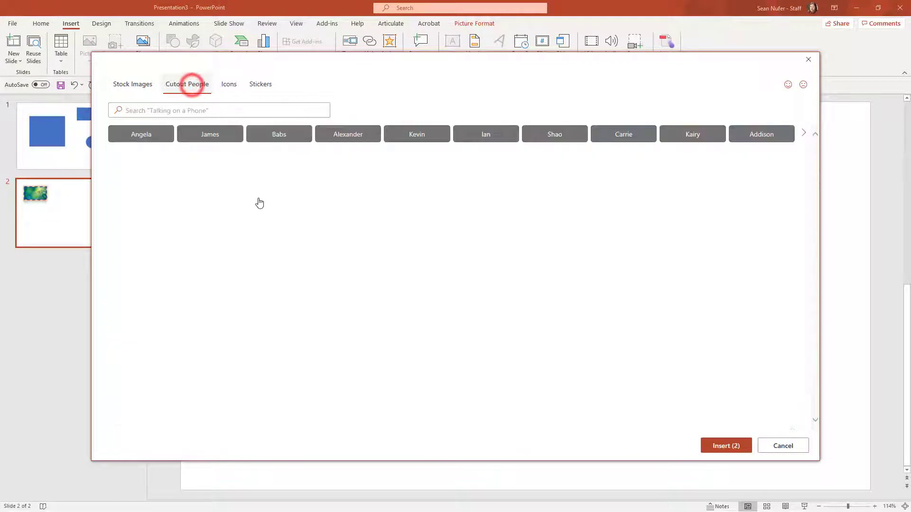
pyautogui.click(177, 192)
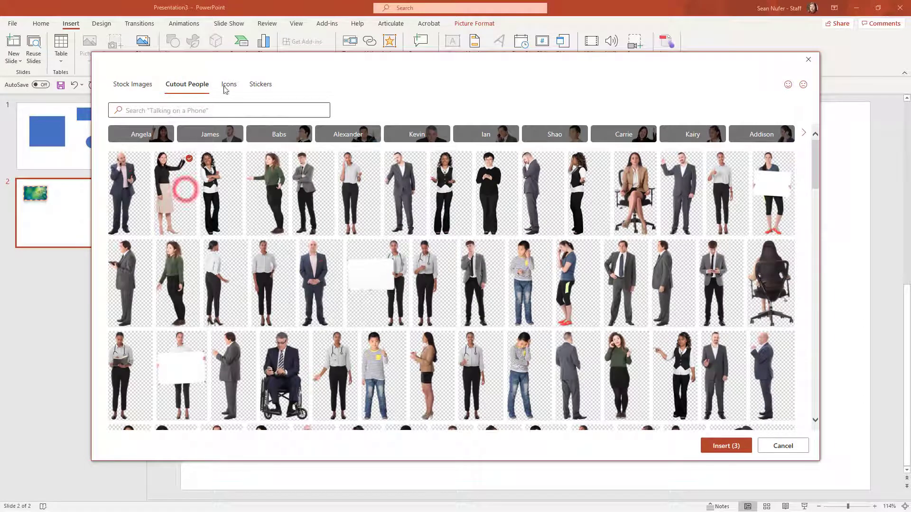
pyautogui.click(229, 83)
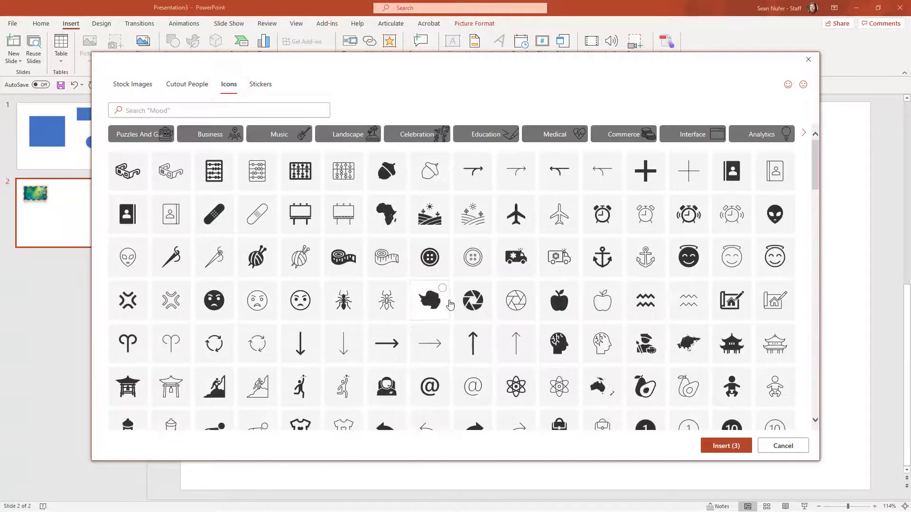
pyautogui.click(601, 343)
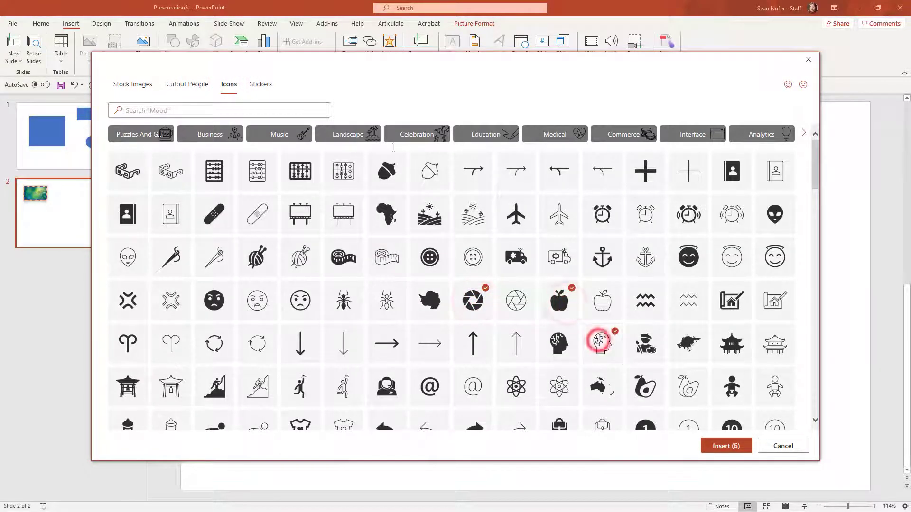
pyautogui.click(260, 83)
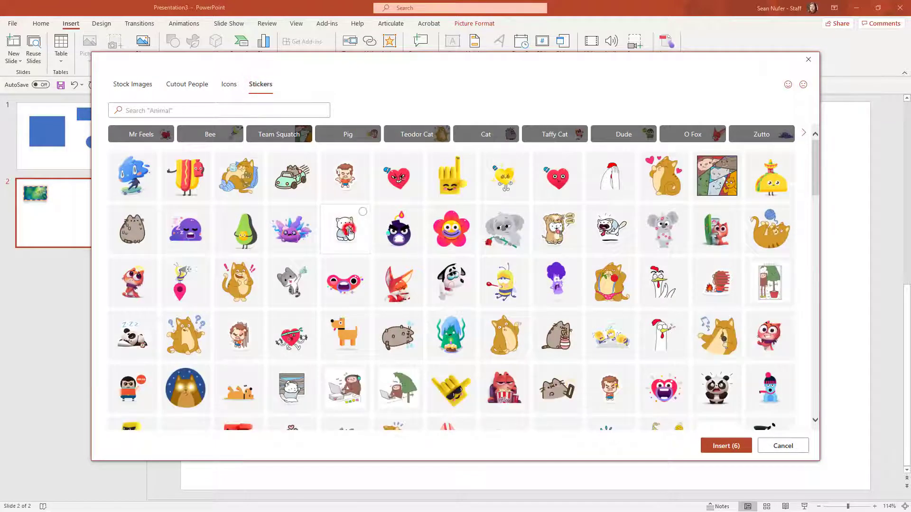
pyautogui.click(724, 446)
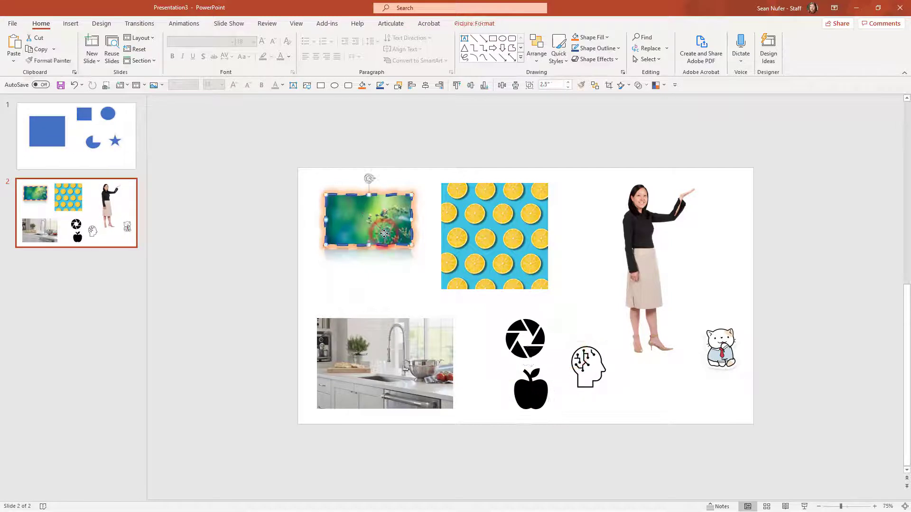
pyautogui.moveTo(49, 61)
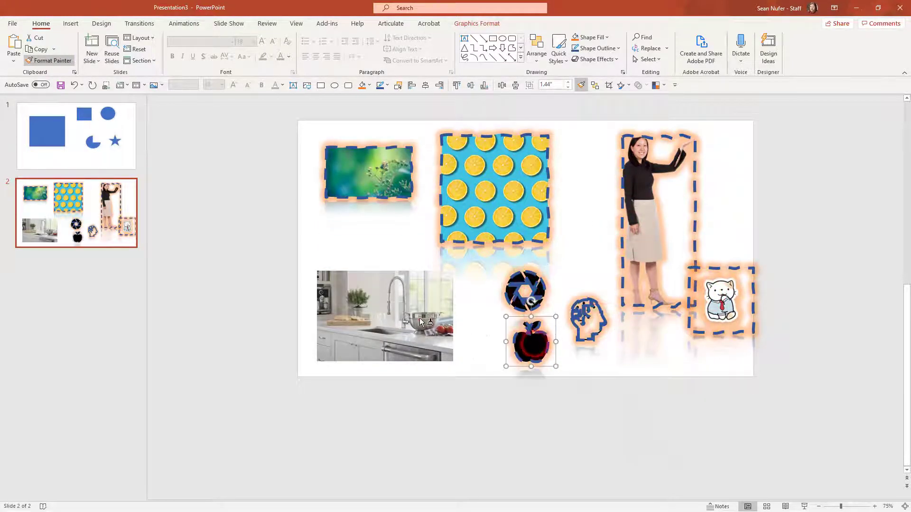
# Apply the shared picture style to the kitchen photo, bee photo and head icon, then deselect.
pyautogui.click(384, 315)
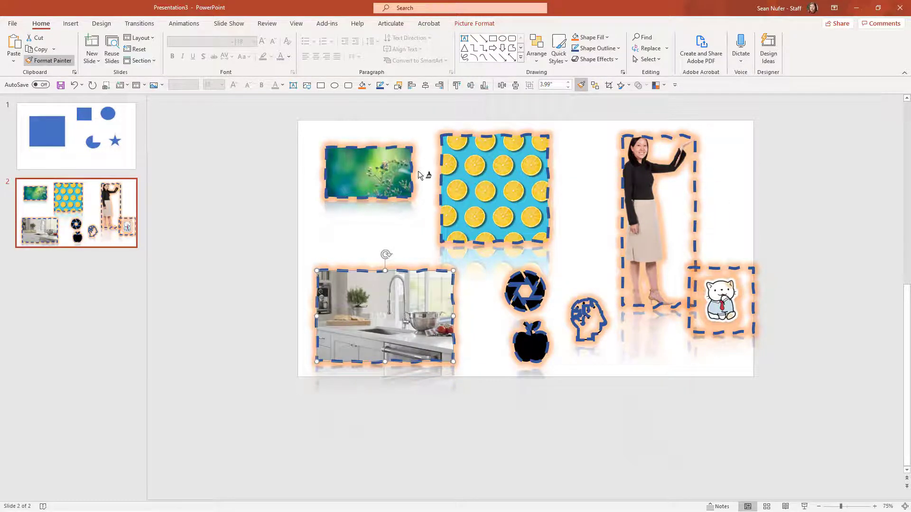
pyautogui.click(369, 175)
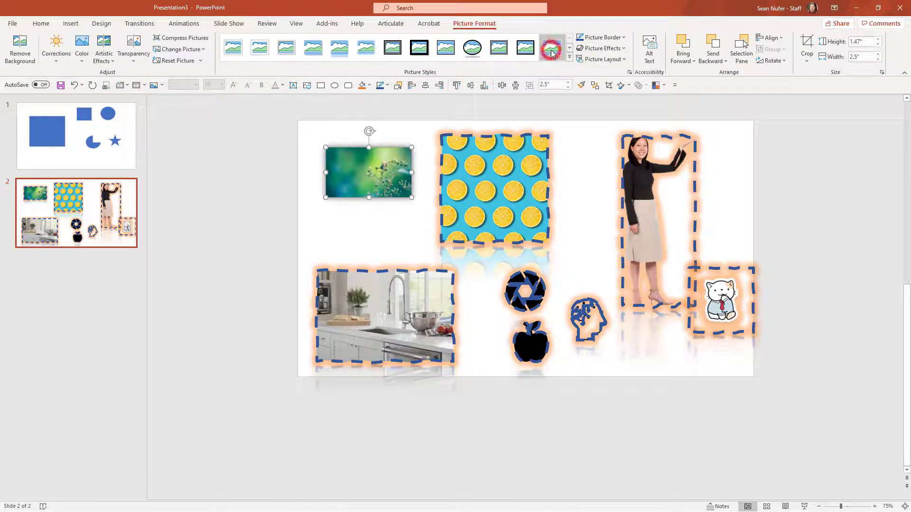
pyautogui.click(40, 22)
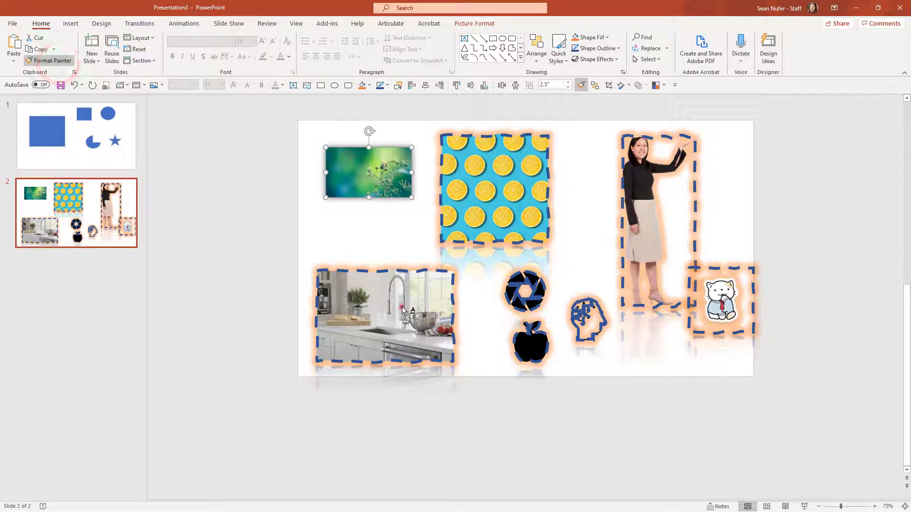
pyautogui.click(588, 320)
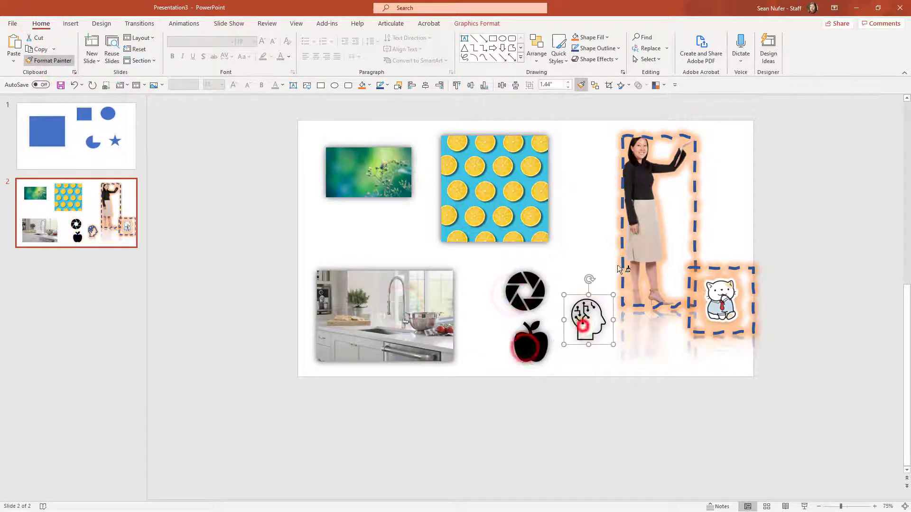
pyautogui.click(767, 234)
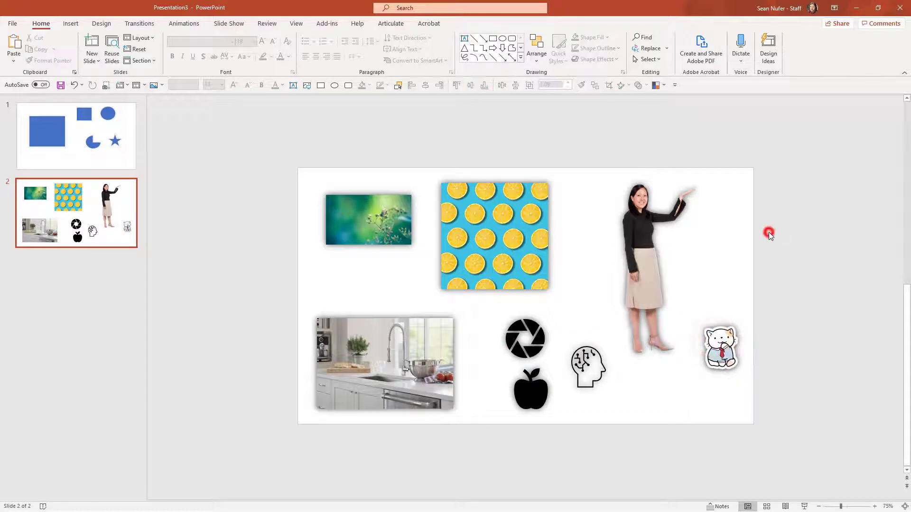
pyautogui.moveTo(534, 314)
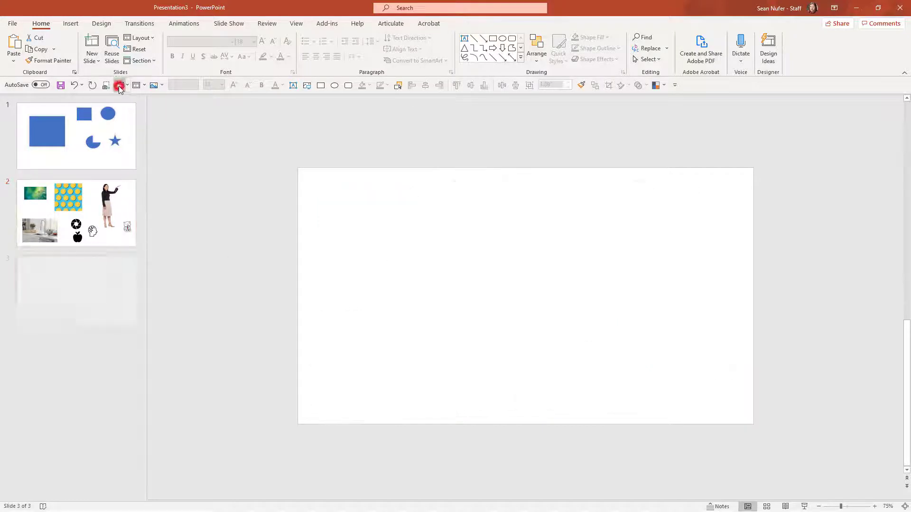
# Add a third slide and insert the screaming-cat sticker from stock stickers.
pyautogui.click(120, 84)
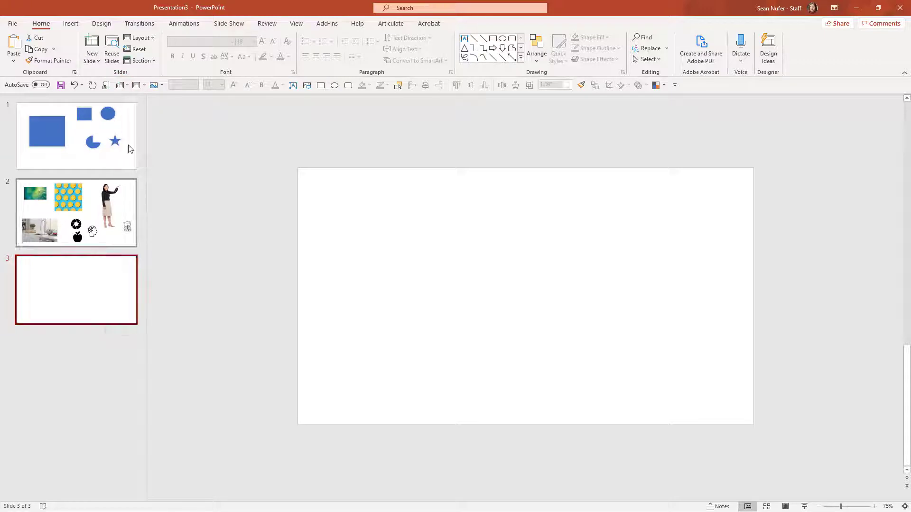
pyautogui.click(89, 47)
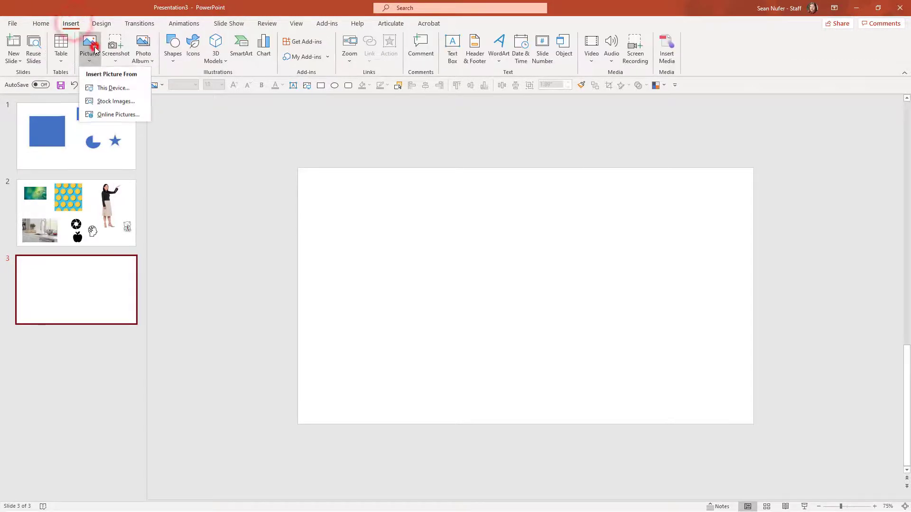
pyautogui.click(115, 101)
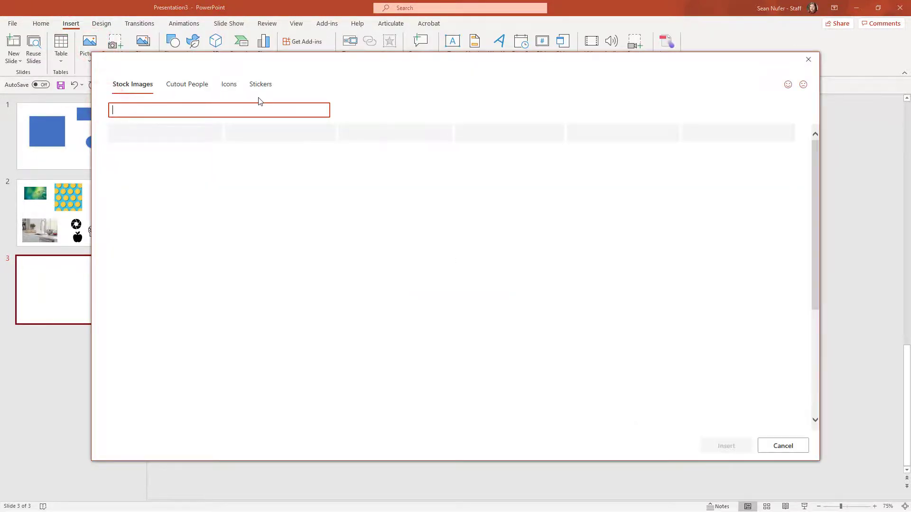
pyautogui.click(259, 83)
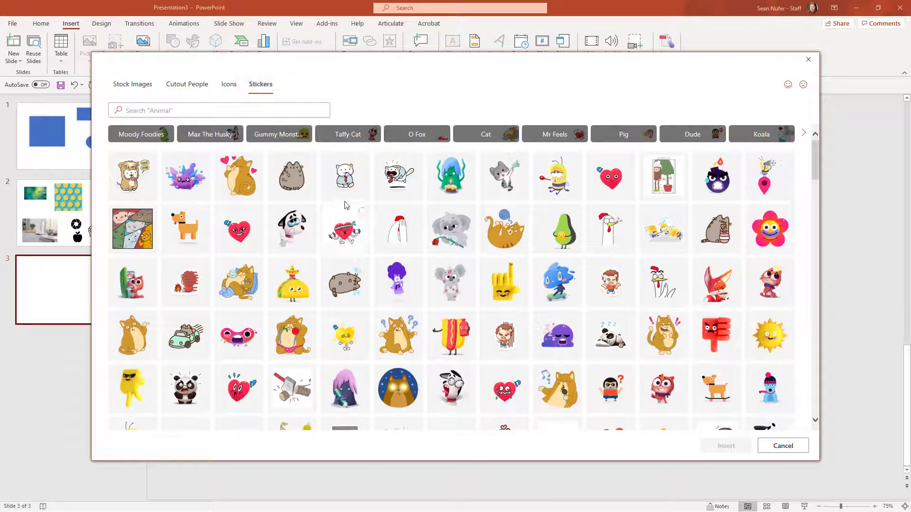
pyautogui.click(397, 176)
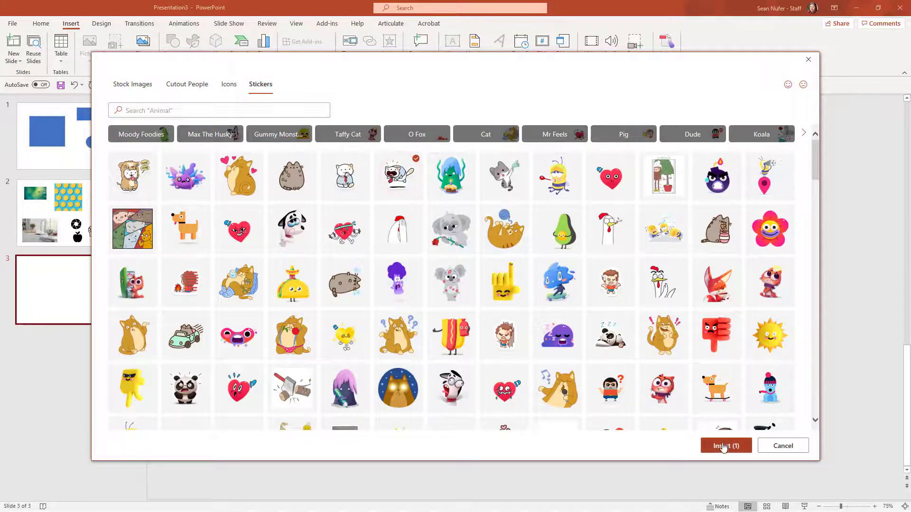
pyautogui.click(726, 446)
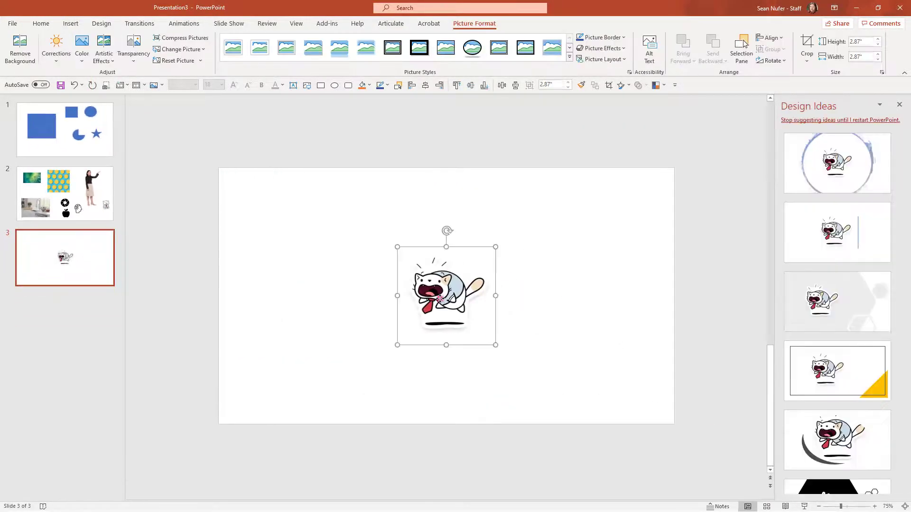
# Enlarge the cat sticker to about double size and duplicate it beside the original.
pyautogui.moveTo(495, 345); pyautogui.dragTo(531, 379)
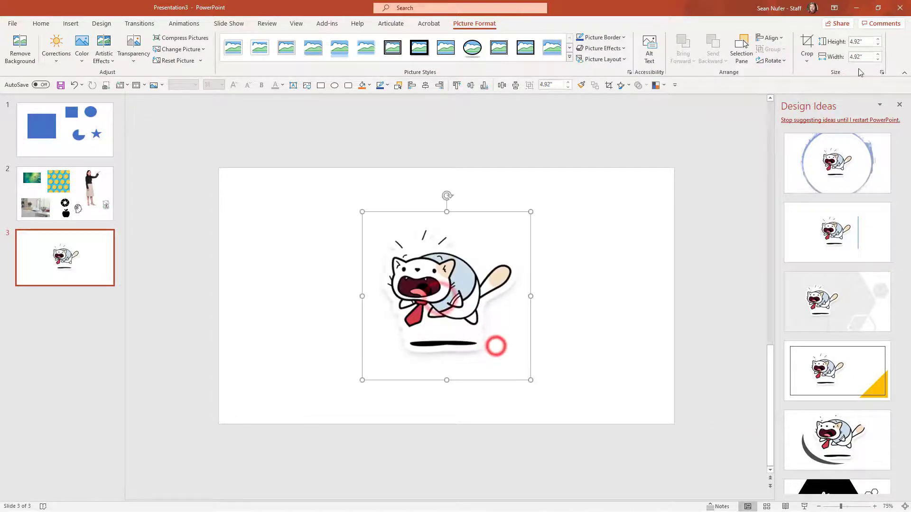
pyautogui.press('ctrl+d')
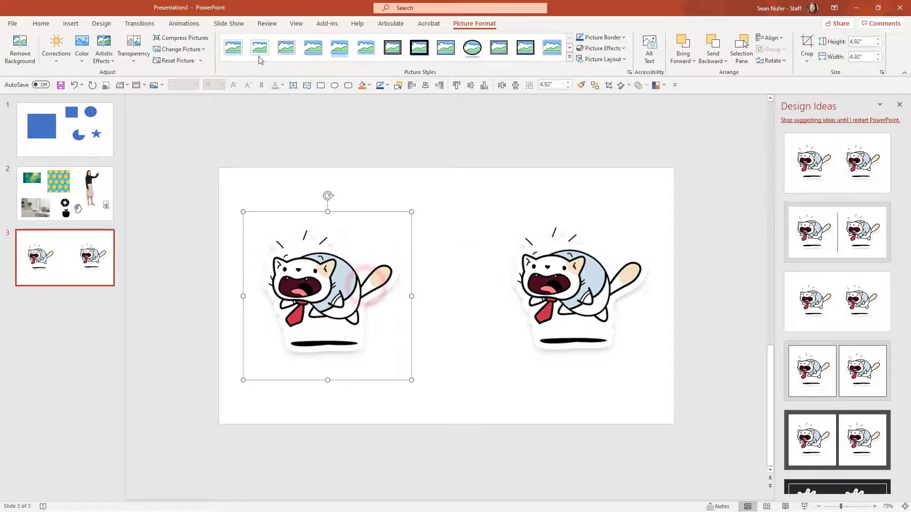
# Give the left cat a Fly In entrance plus added Teeter and Pulse animations.
pyautogui.click(183, 23)
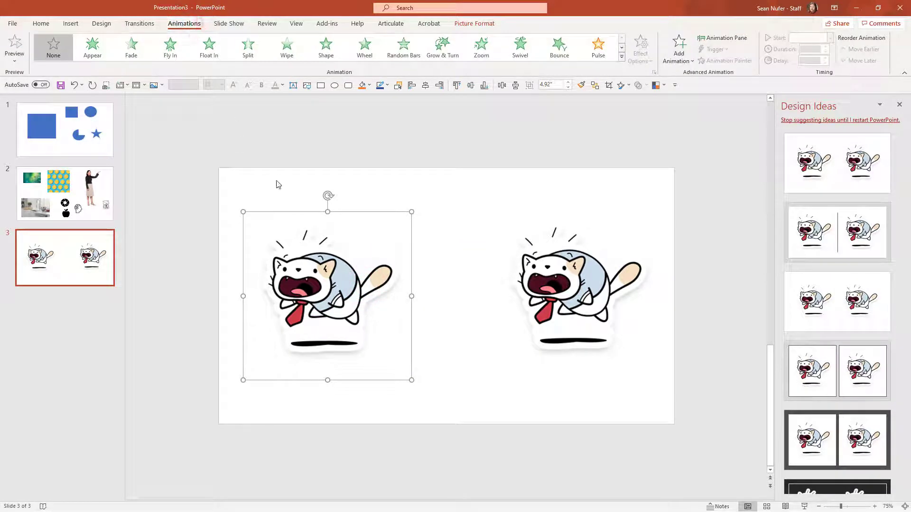
pyautogui.click(170, 47)
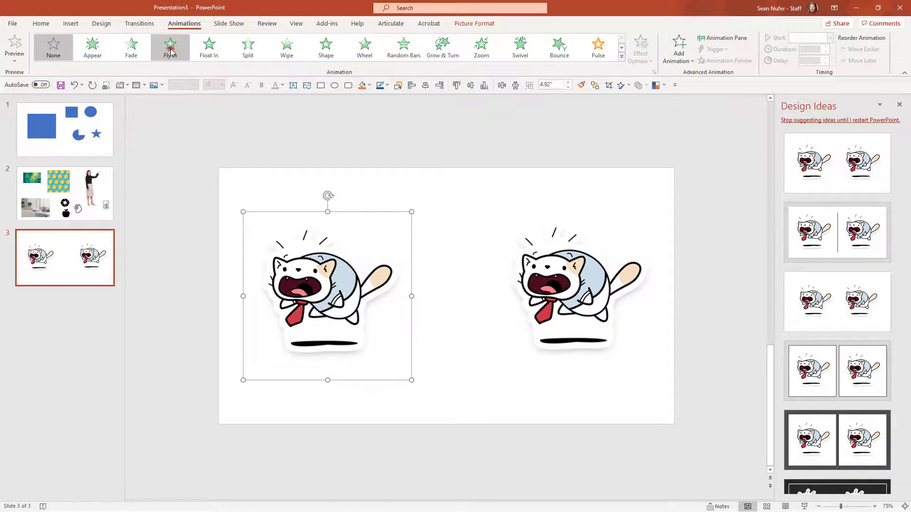
pyautogui.click(677, 47)
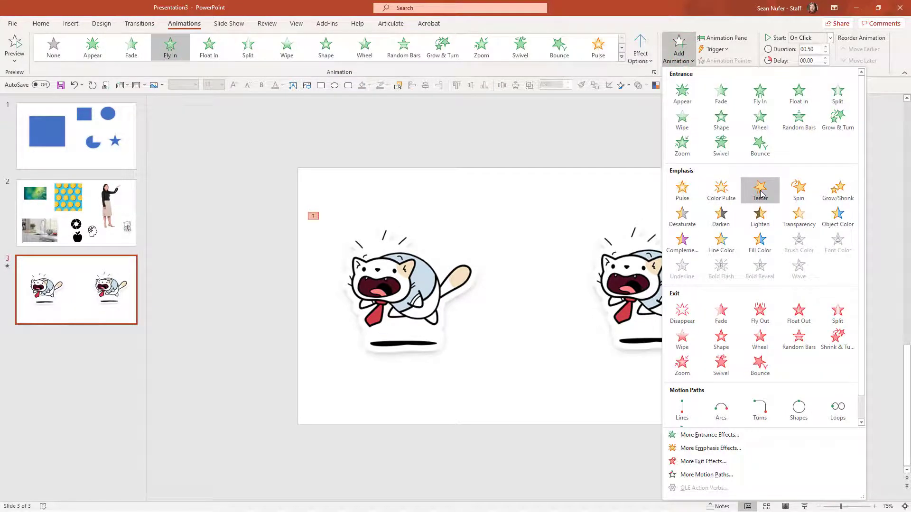
pyautogui.click(759, 189)
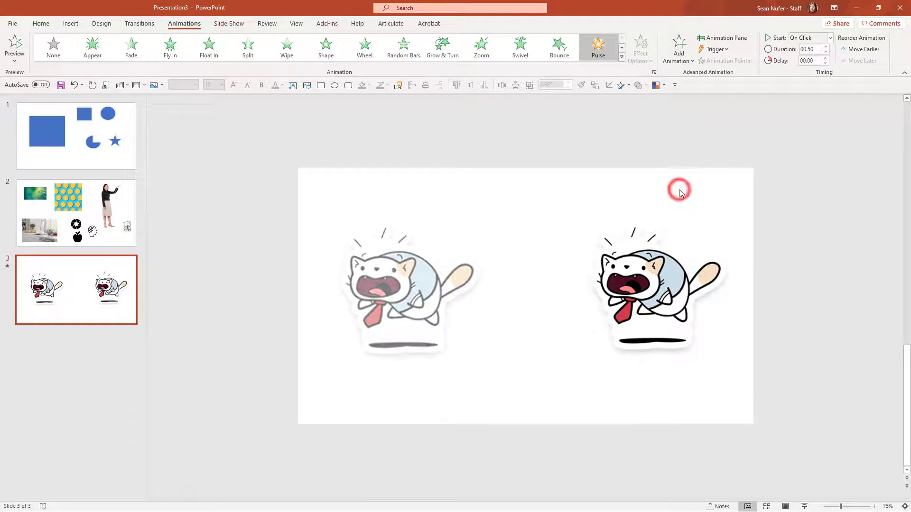
# In the Animation Pane set the teeter and pulse entries to start After Previous.
pyautogui.click(722, 38)
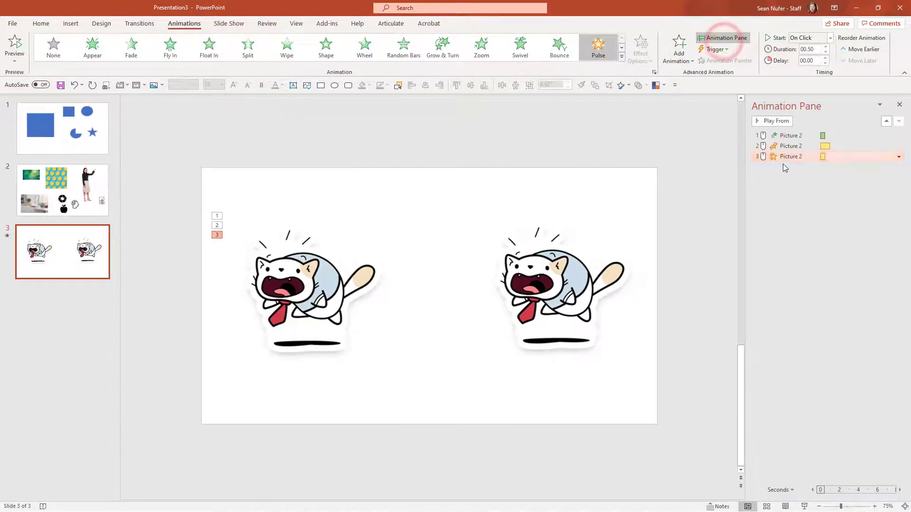
pyautogui.click(813, 147)
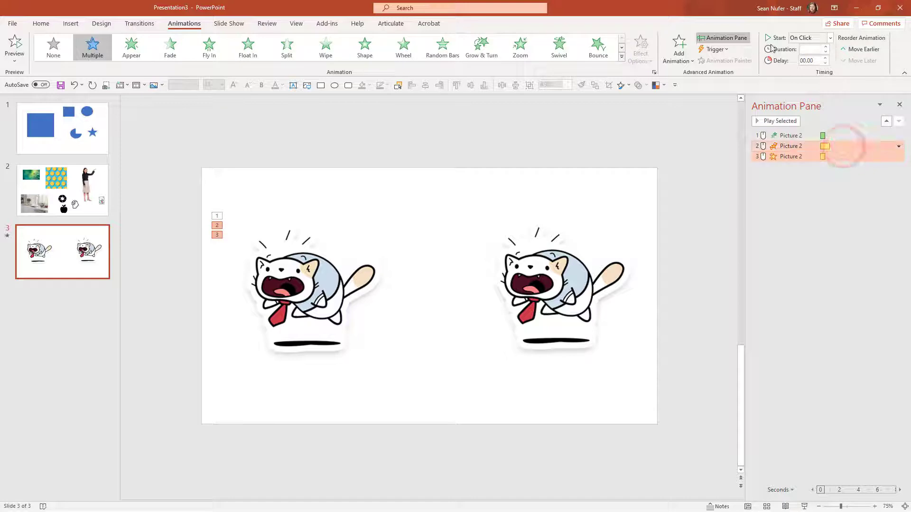
pyautogui.click(808, 37)
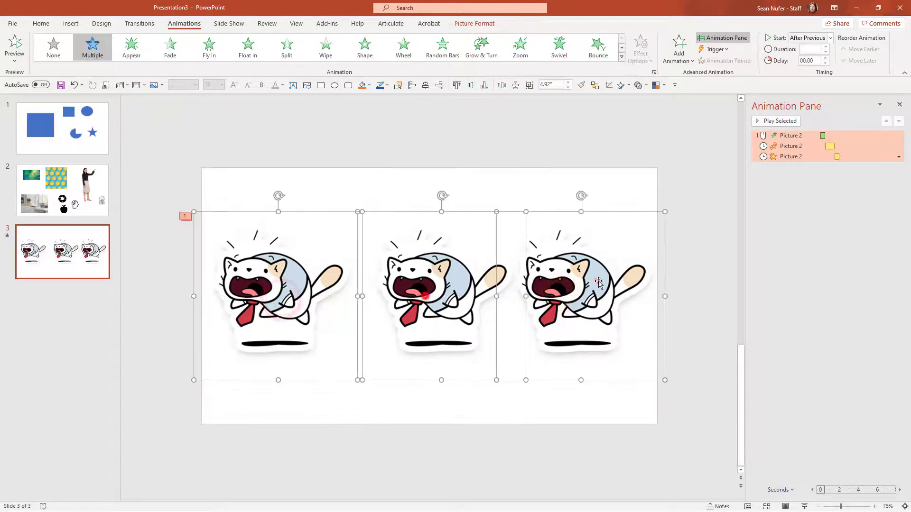
# Animation-paint the sequence onto the other cats and set each to start After Previous.
pyautogui.click(14, 46)
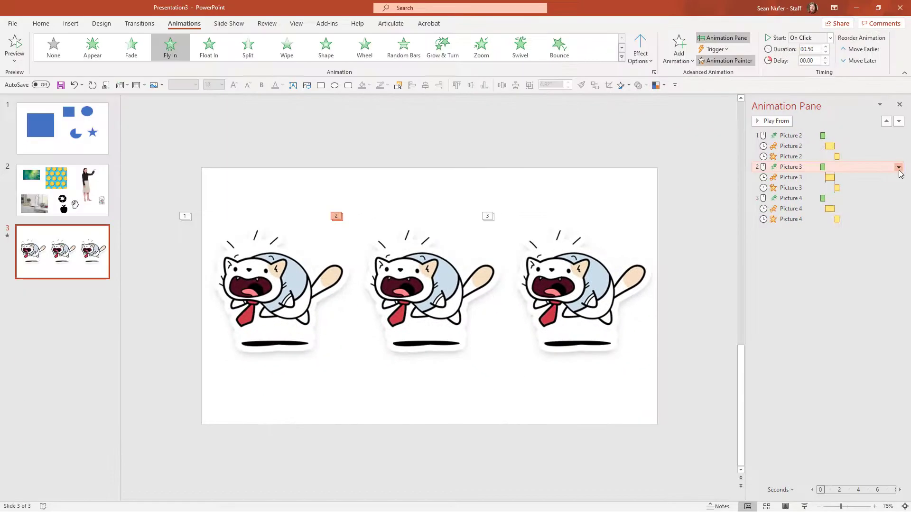
pyautogui.click(898, 167)
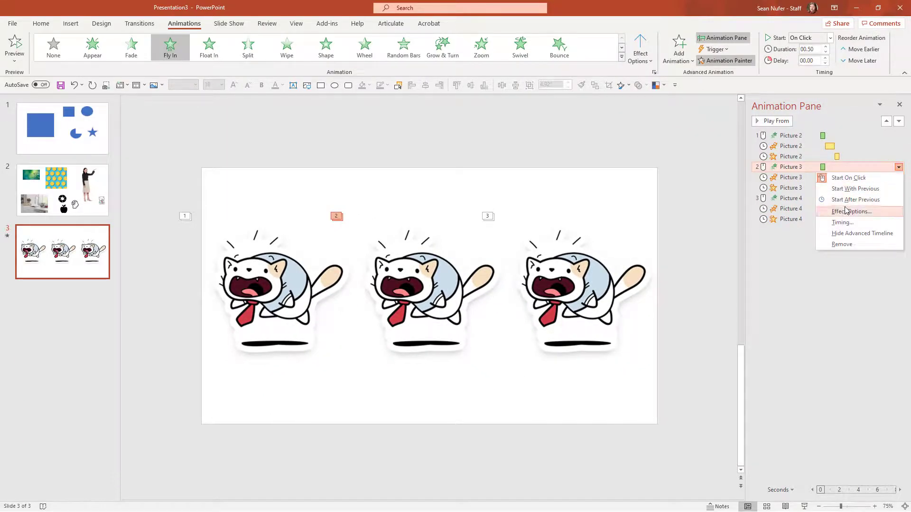
pyautogui.click(855, 188)
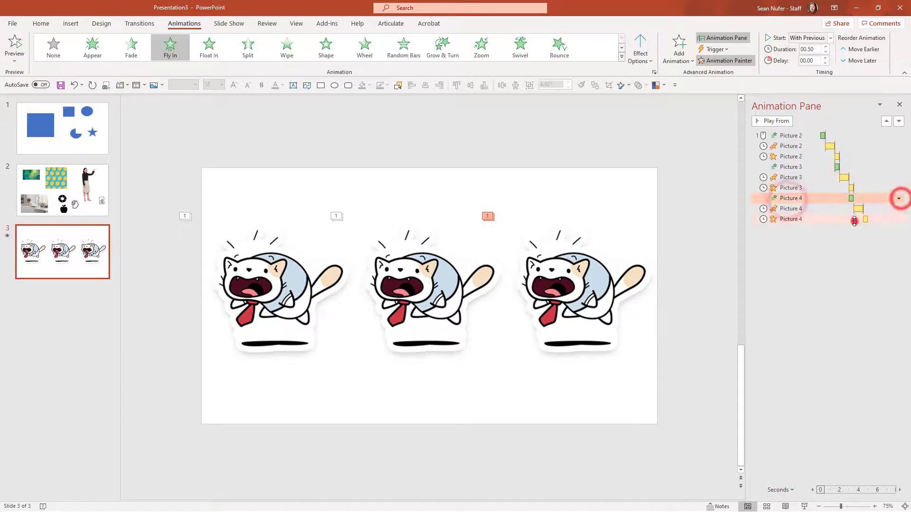